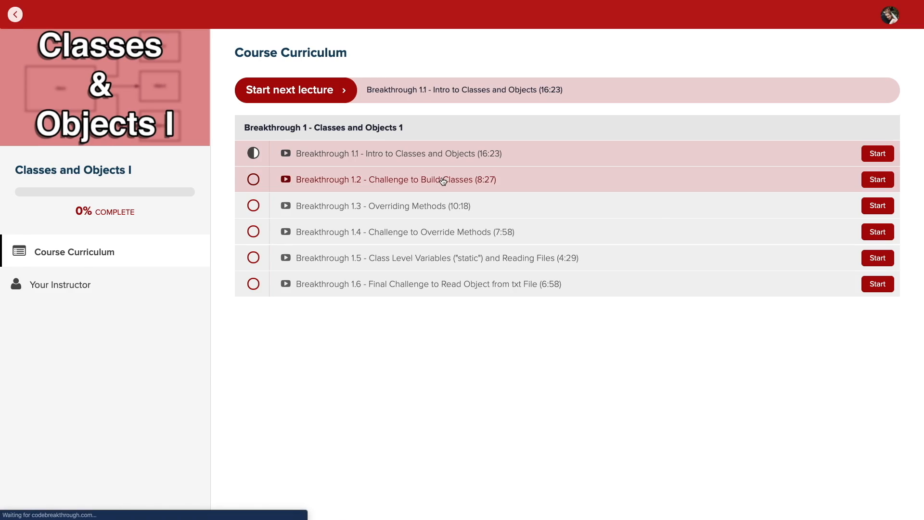
# Switch from the Code Breakthrough curriculum tab to the Python.org home page
pyautogui.click(876, 179)
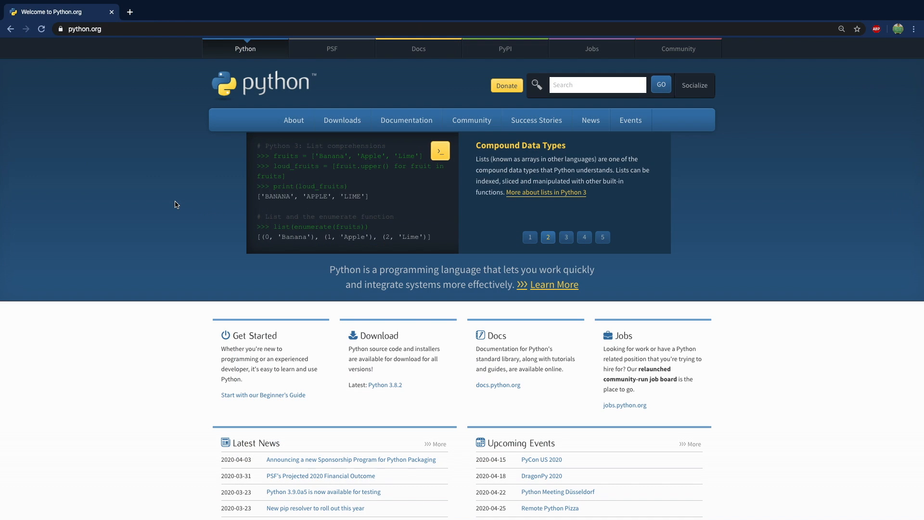
# Cycle the home-page code carousel through arithmetic, input/output and for-loop examples, ending on simple arithmetic
pyautogui.click(565, 237)
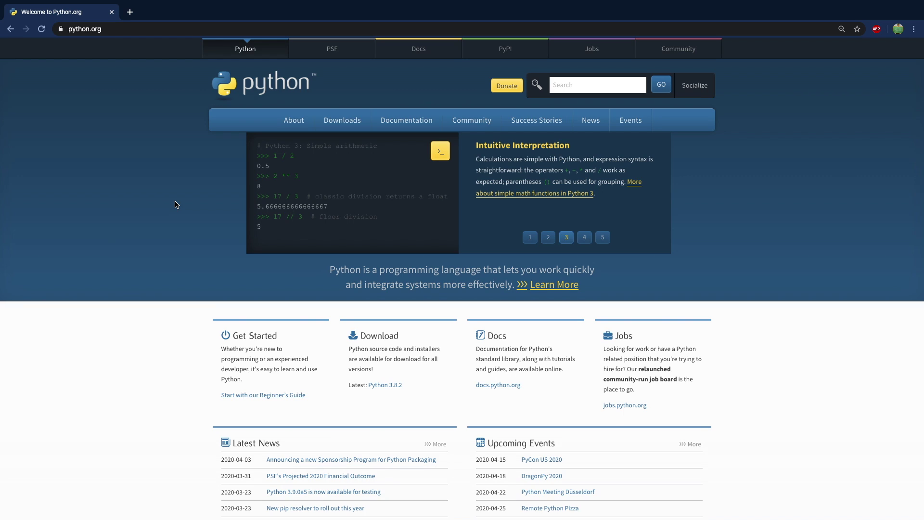
pyautogui.click(584, 237)
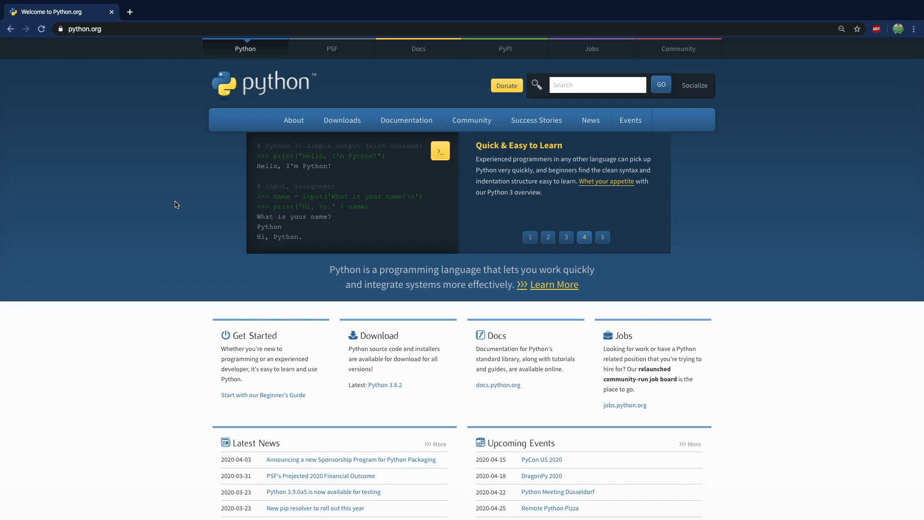
pyautogui.click(601, 236)
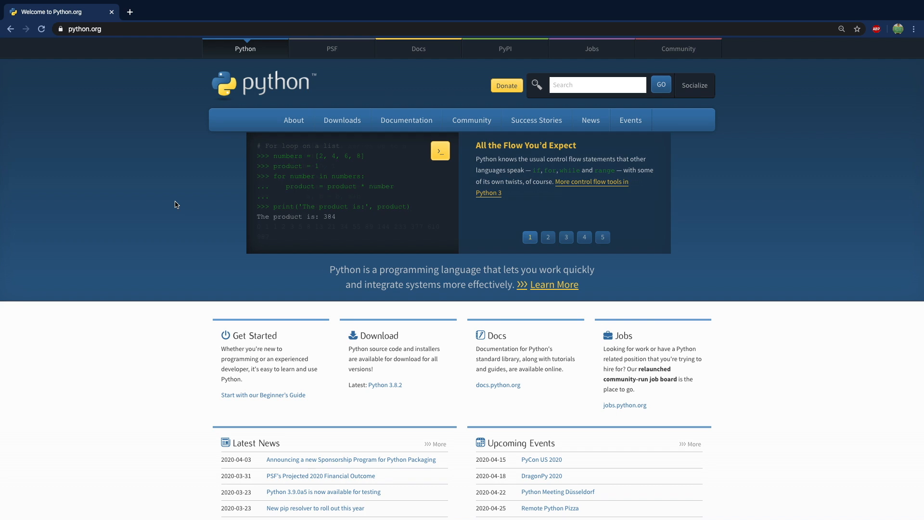
pyautogui.click(548, 237)
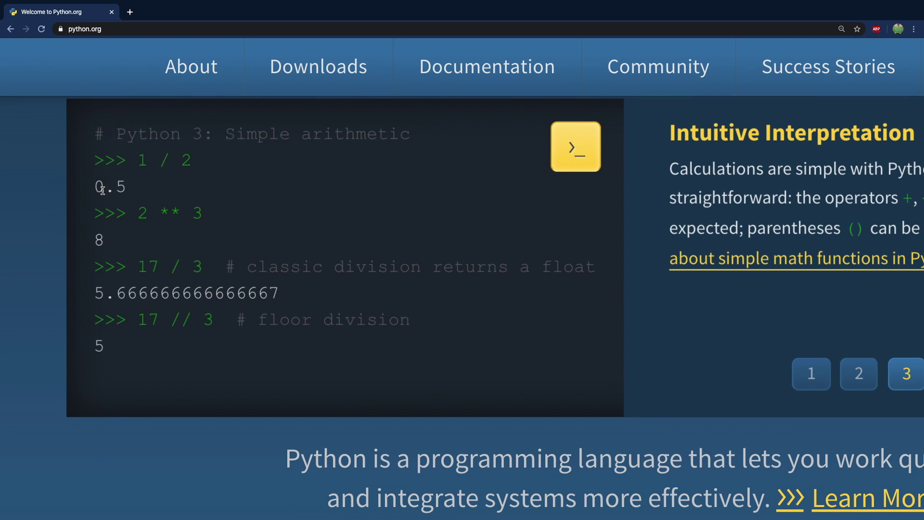
pyautogui.moveTo(183, 199)
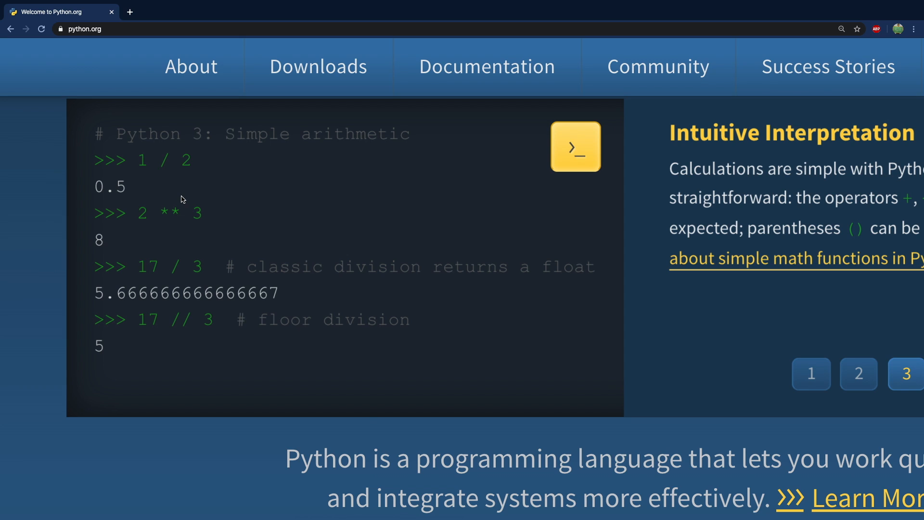
pyautogui.scroll(3)
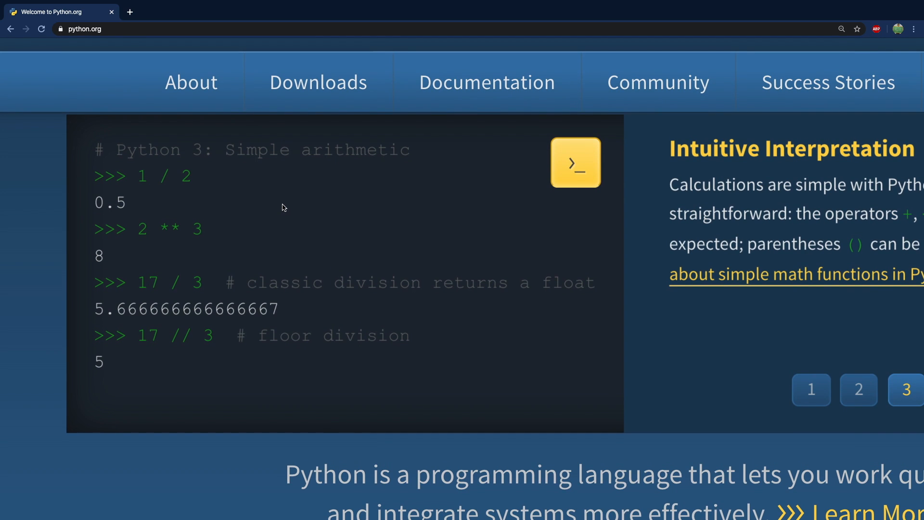
pyautogui.moveTo(320, 101)
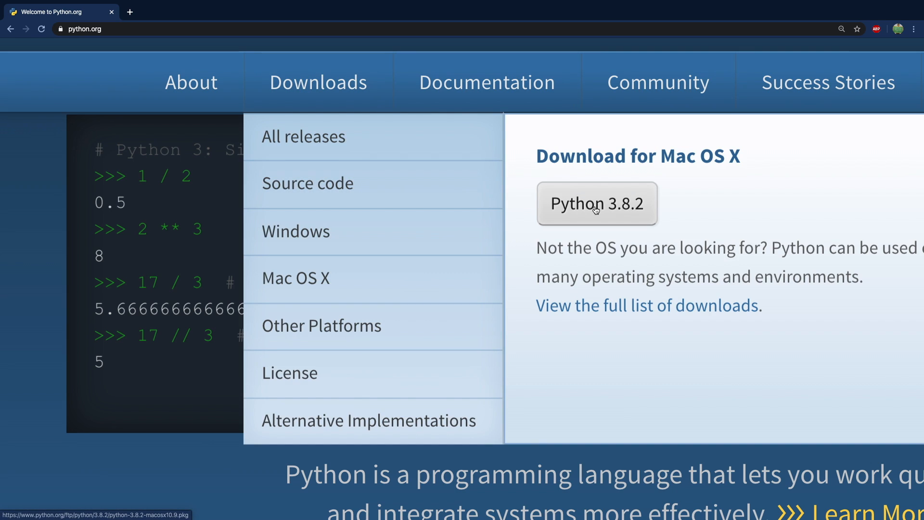
pyautogui.moveTo(613, 221)
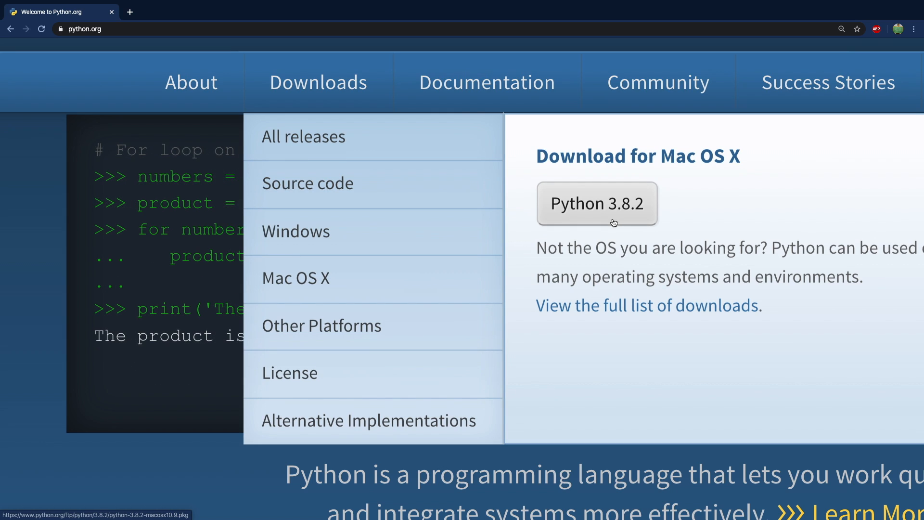
pyautogui.moveTo(625, 212)
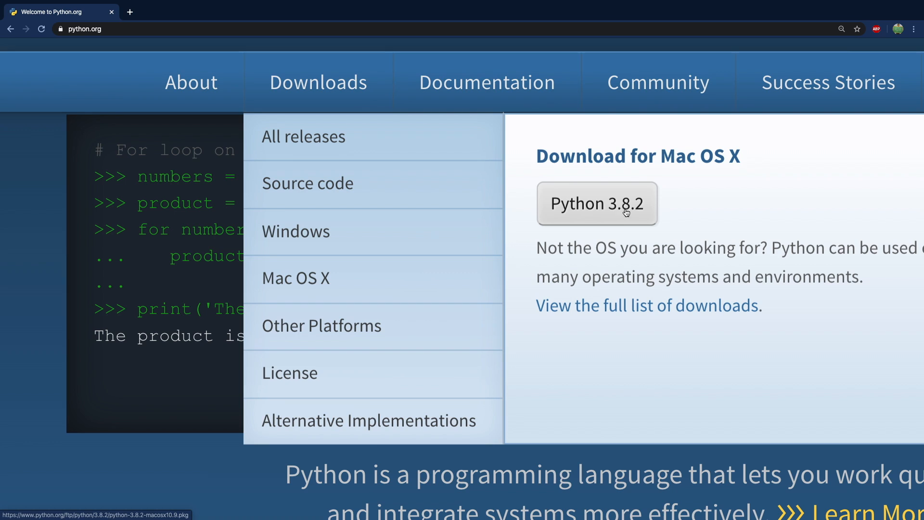
pyautogui.moveTo(639, 207)
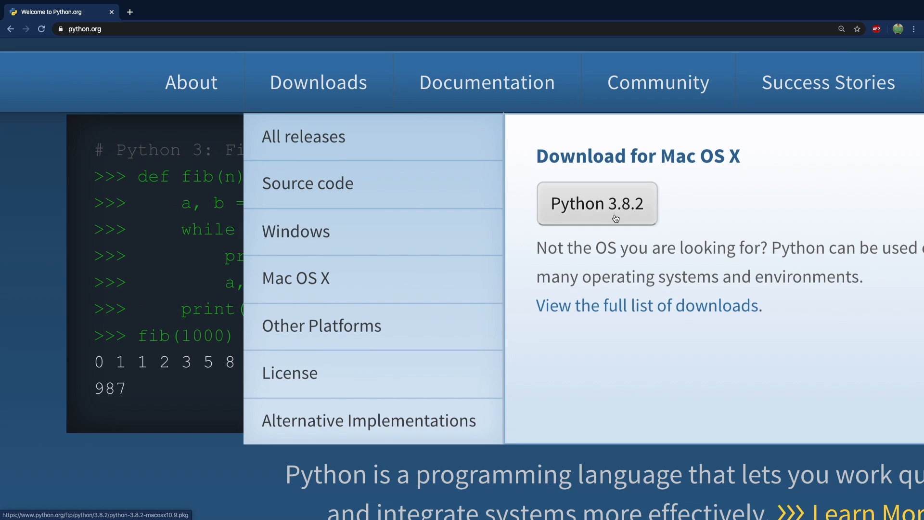
# Download the Python 3.8.2 installer for Mac OS X from the Downloads menu
pyautogui.click(597, 203)
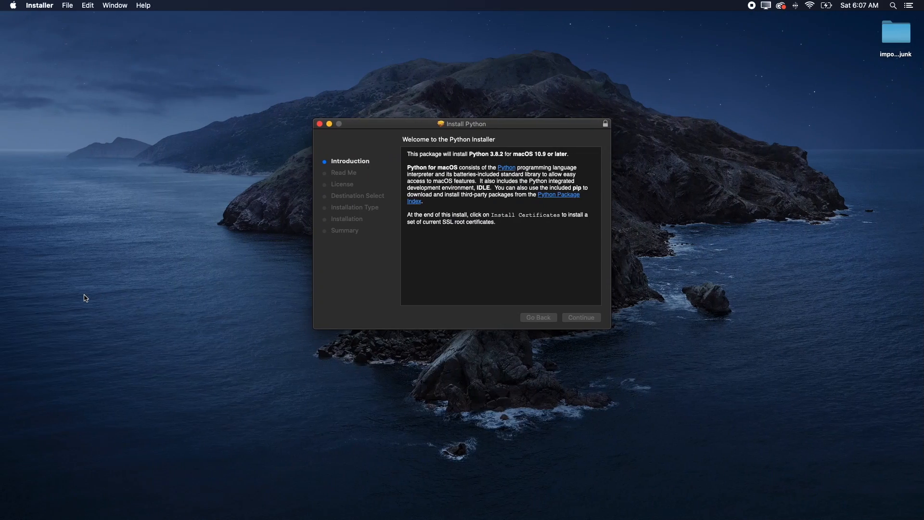
# Continue past Introduction and License, agree to the terms and install Python 3.8.2 on Macintosh HD
pyautogui.click(580, 317)
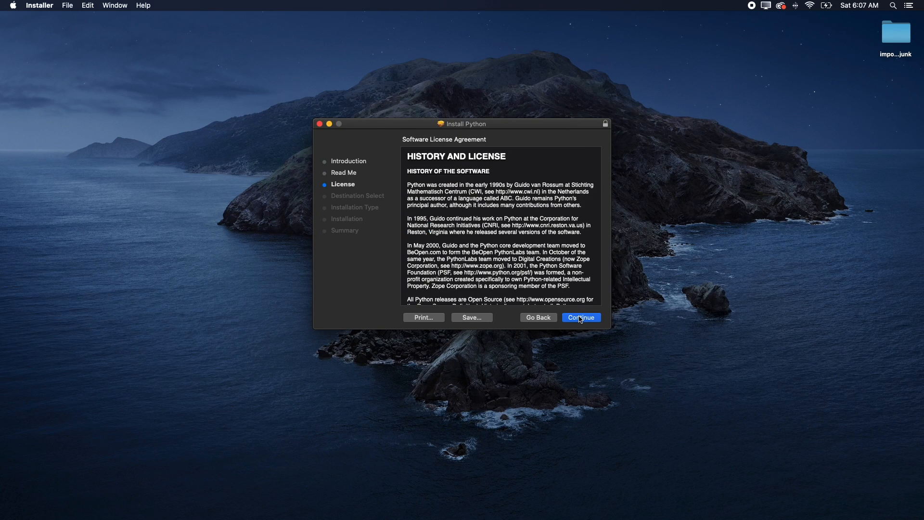
pyautogui.click(581, 316)
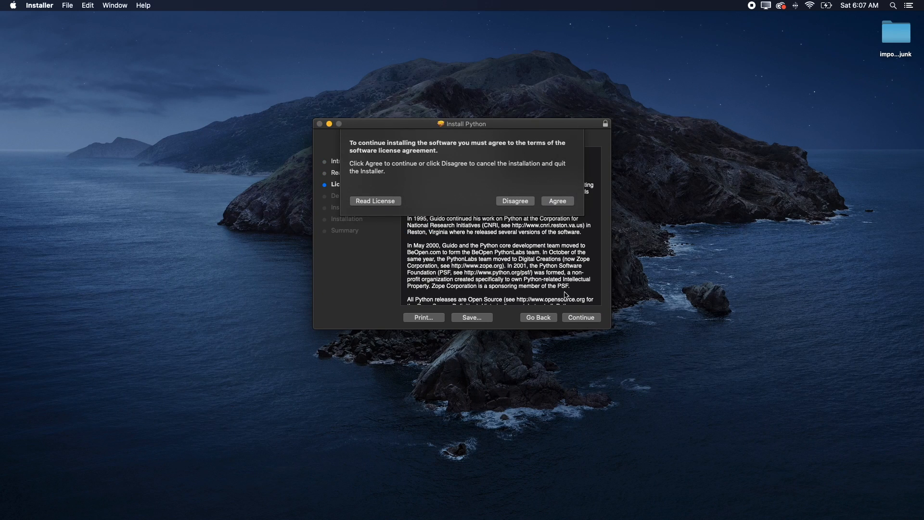
pyautogui.click(556, 201)
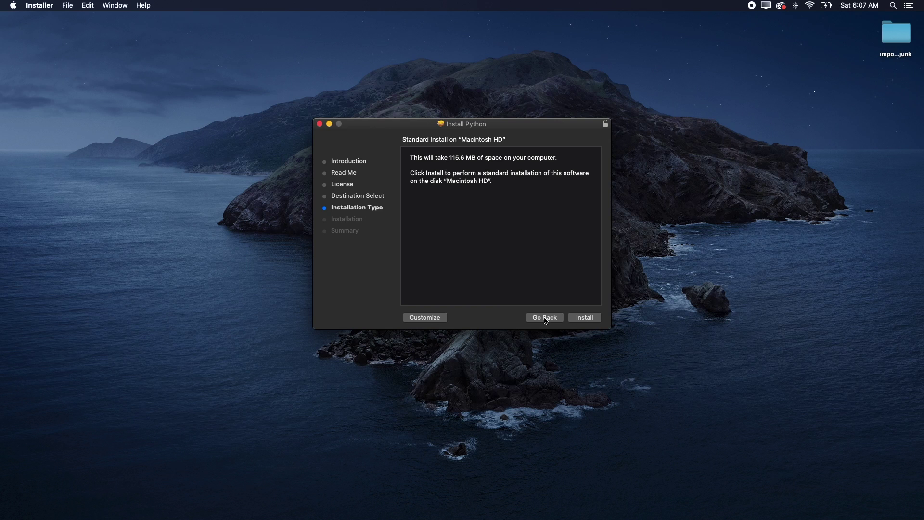
pyautogui.click(584, 317)
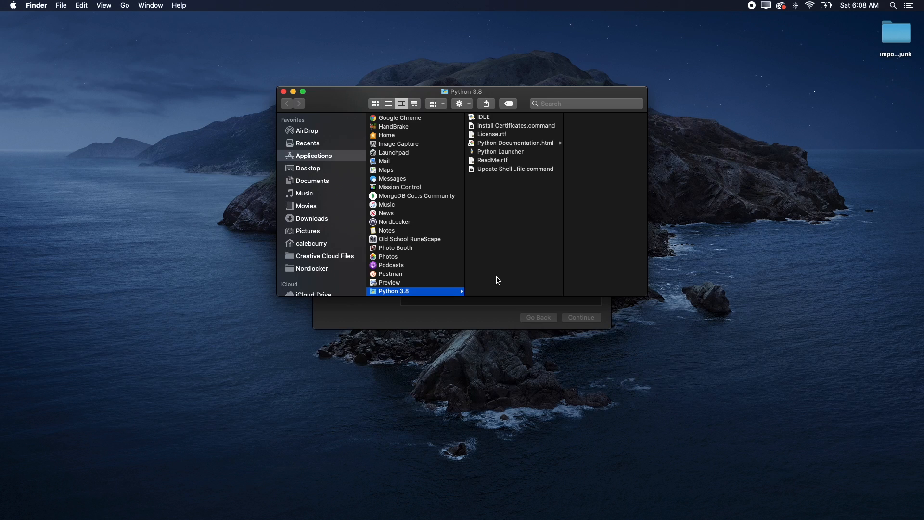
pyautogui.moveTo(305, 146)
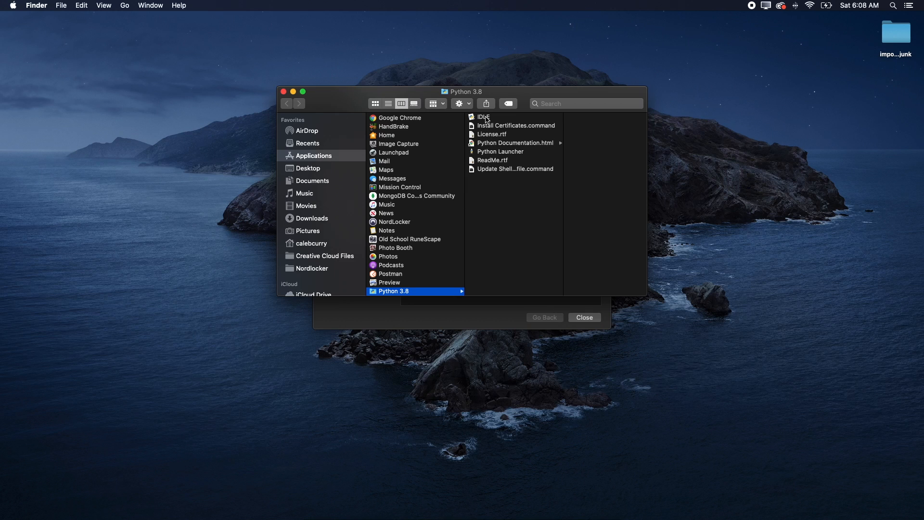
# Launch IDLE from the Python 3.8 Applications folder to get the Python 3.8.2 shell
pyautogui.click(484, 117)
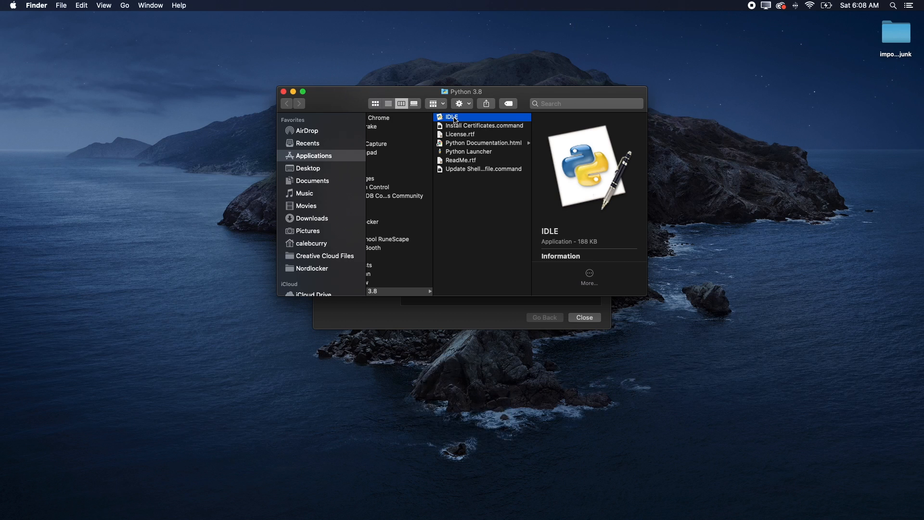
pyautogui.doubleClick(451, 116)
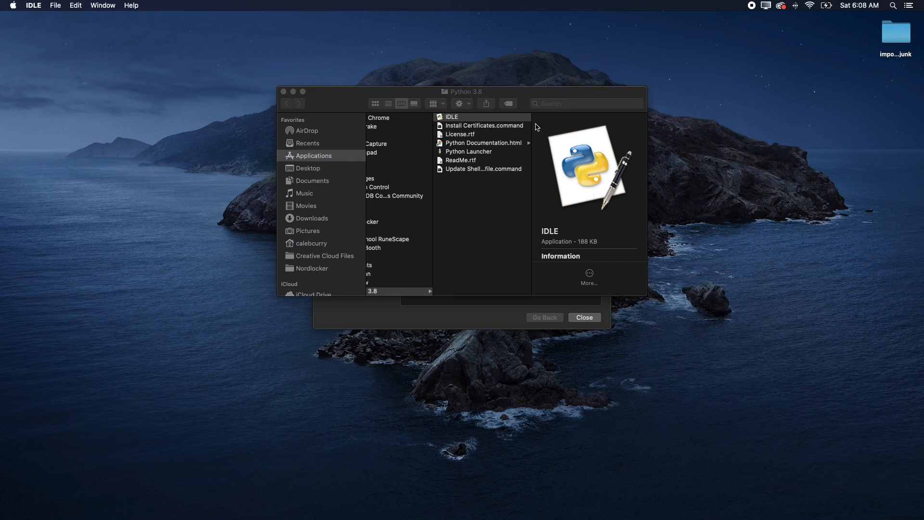
pyautogui.doubleClick(452, 117)
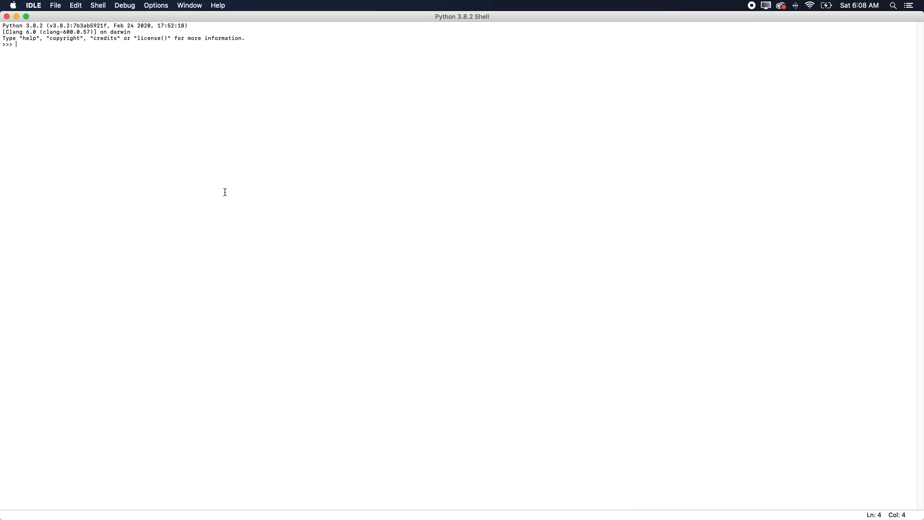
pyautogui.moveTo(110, 85)
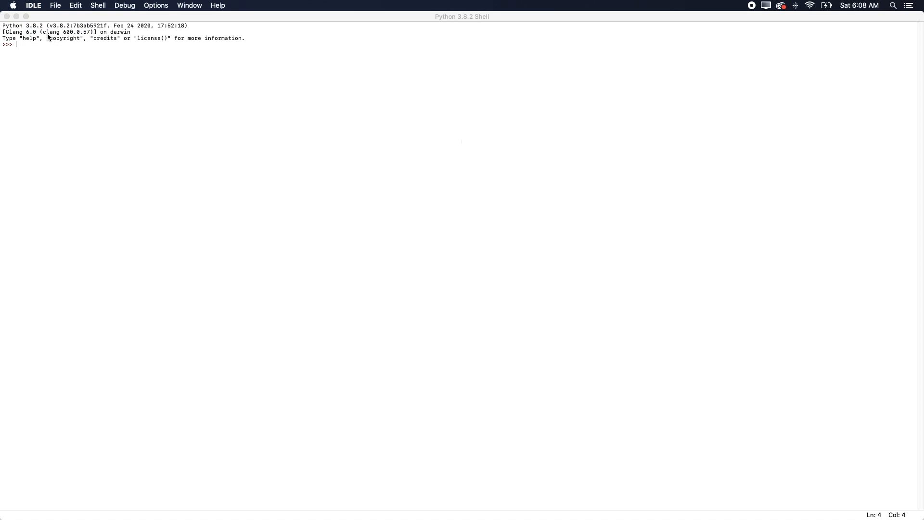
# Set the IDLE shell font size to 20 in Preferences and confirm
pyautogui.click(513, 326)
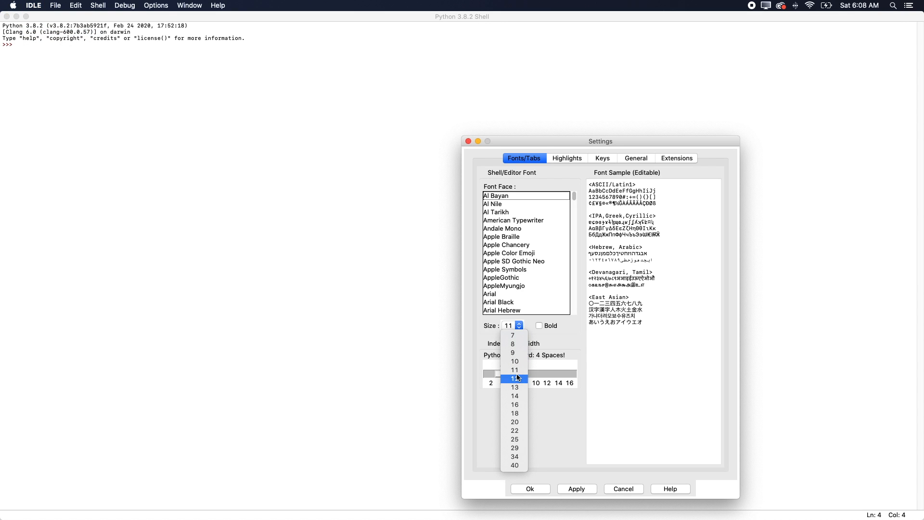
pyautogui.click(514, 422)
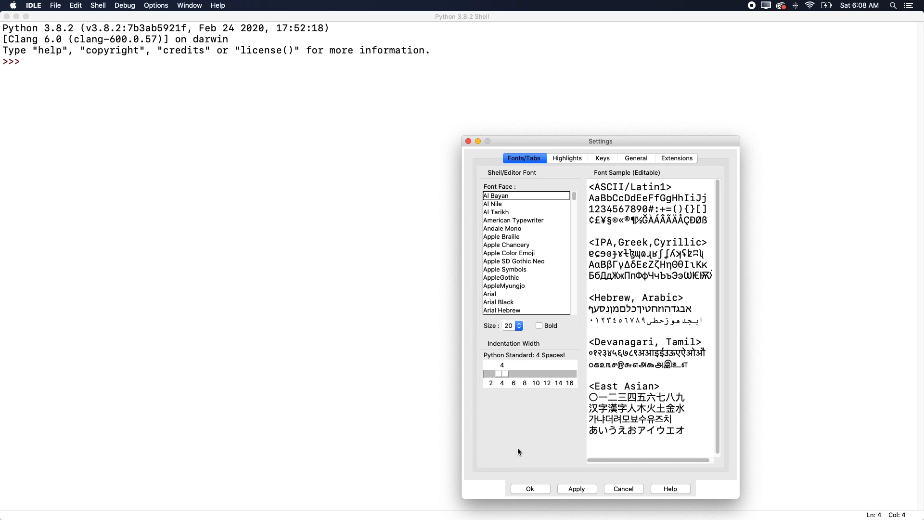
pyautogui.click(519, 325)
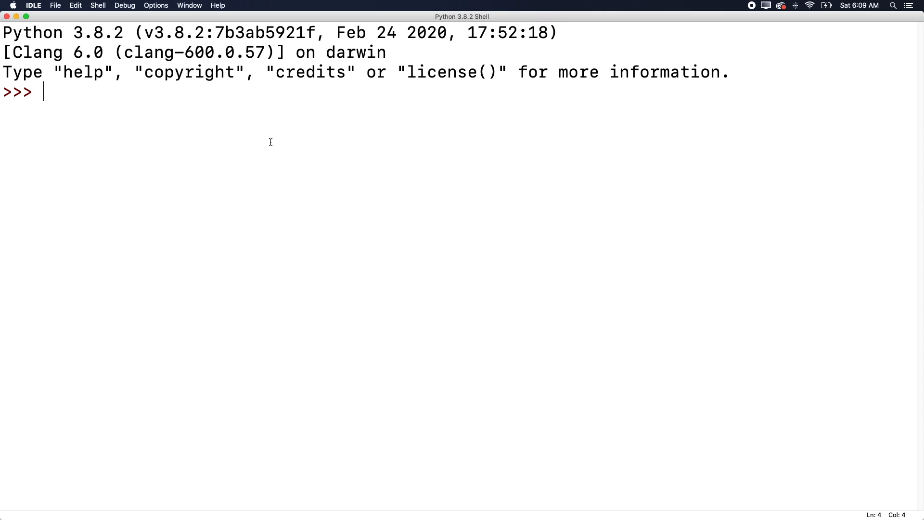
# Evaluate 5 + 5 at the shell prompt to print 10, then move to the GitHub repositories page
pyautogui.write('5 + 5')
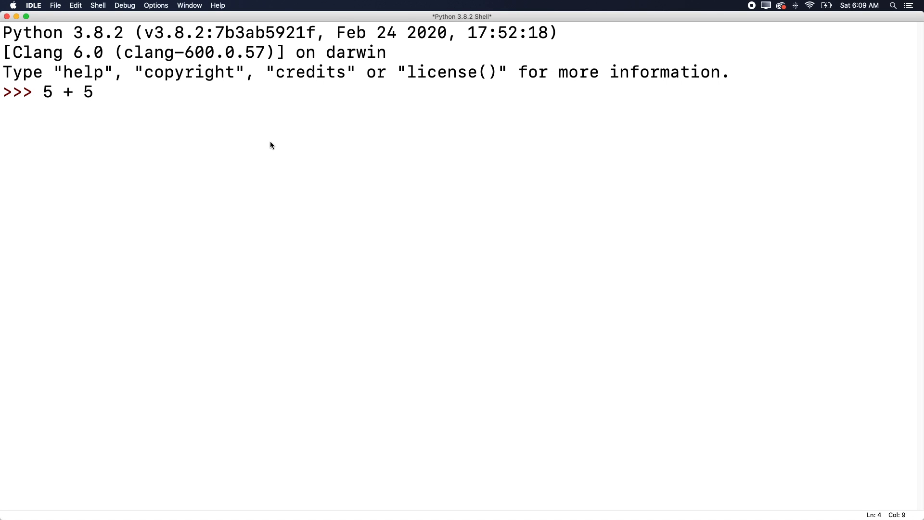
pyautogui.press('Return')
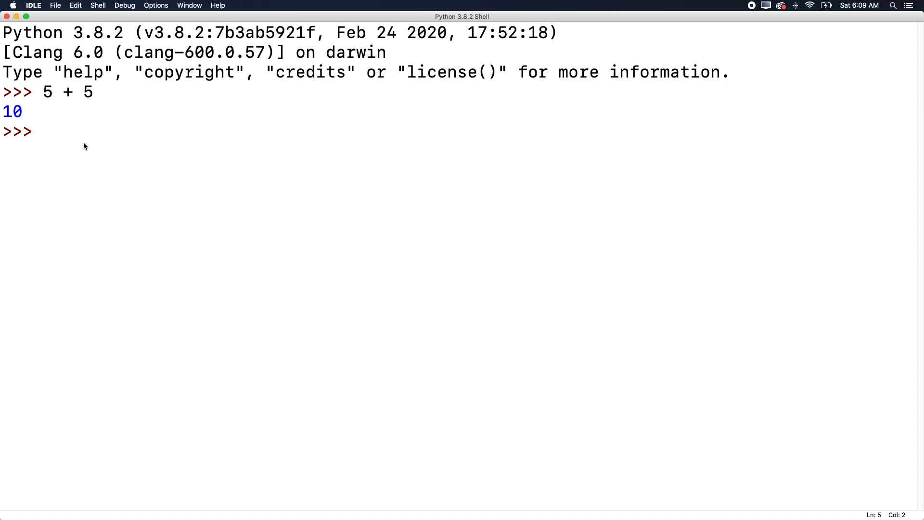
pyautogui.click(23, 112)
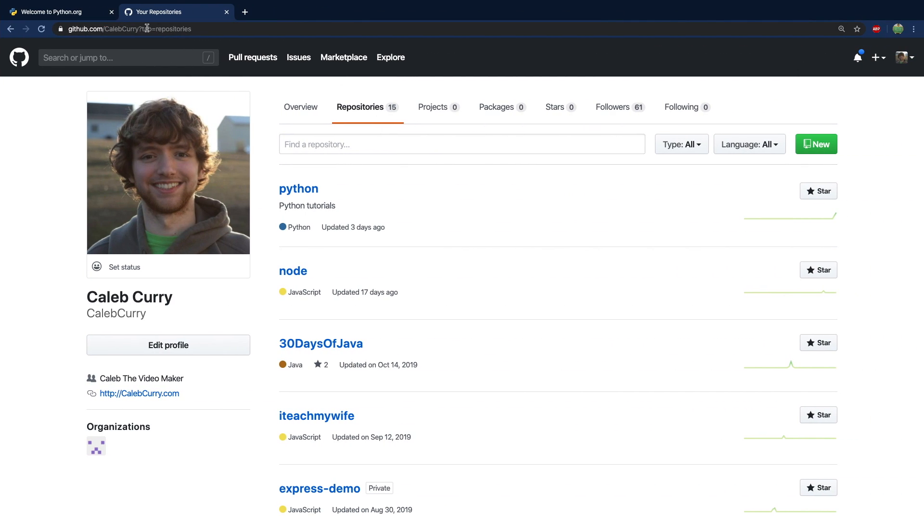
pyautogui.moveTo(305, 192)
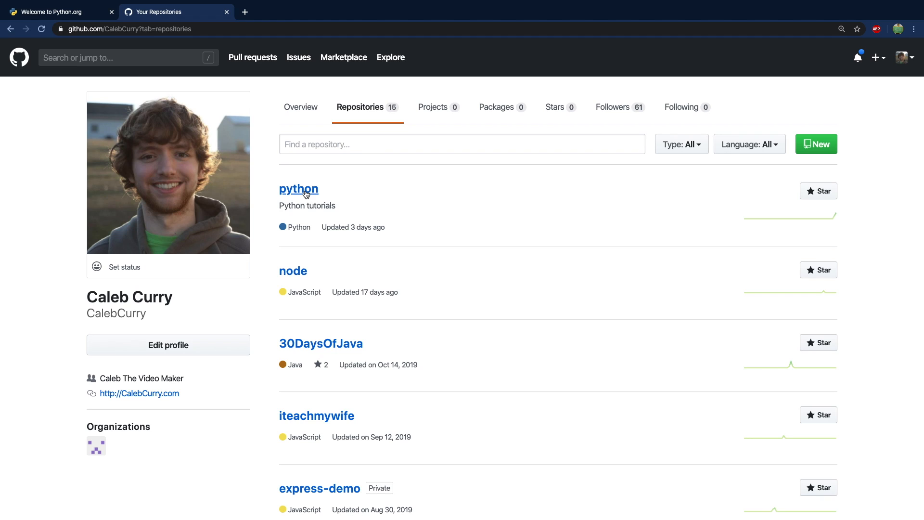
# Navigate python repository > beginner_python > 01-numbers.py and scroll through its code
pyautogui.click(298, 189)
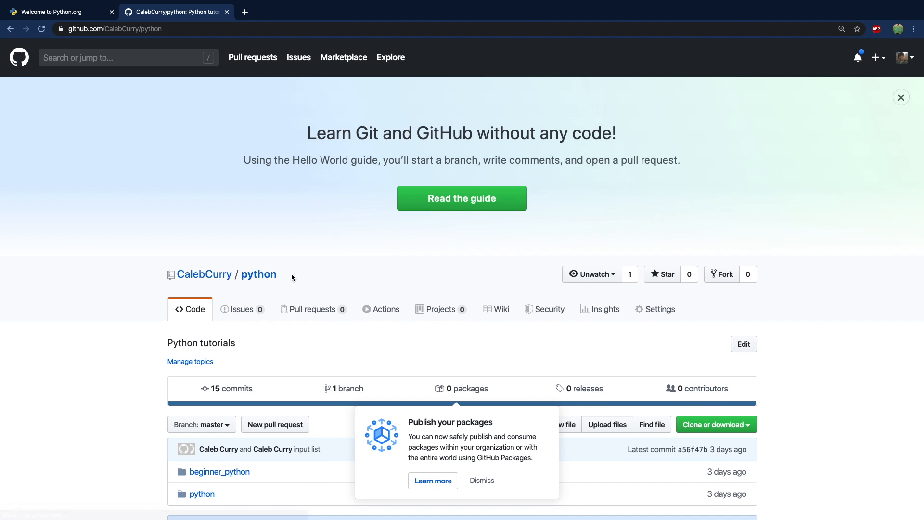
pyautogui.scroll(-3)
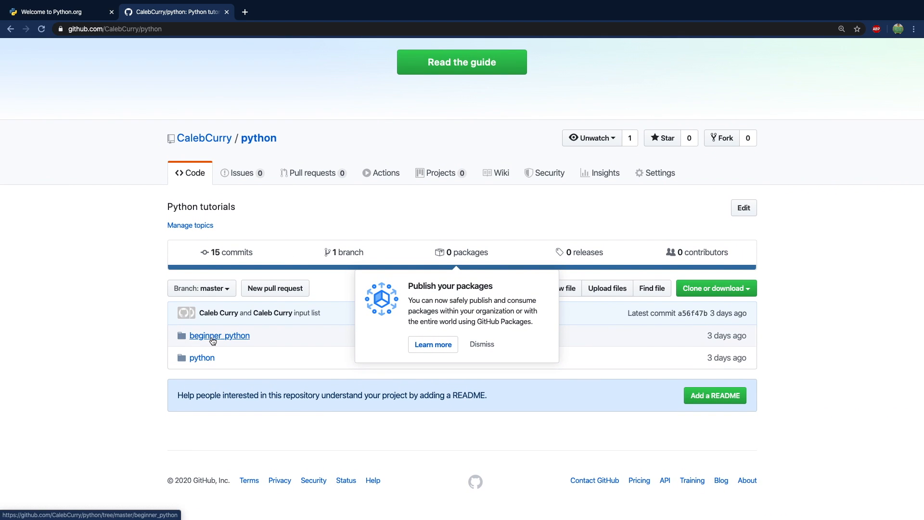
pyautogui.click(219, 335)
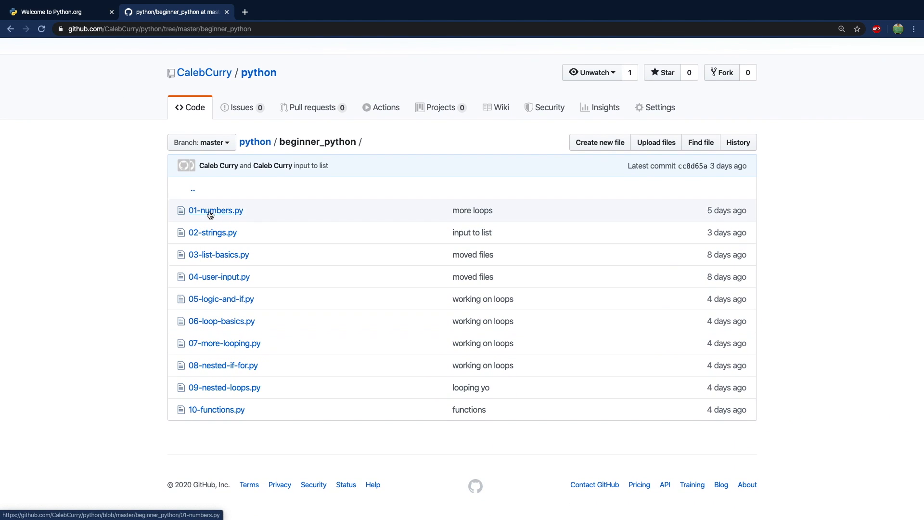
pyautogui.click(215, 210)
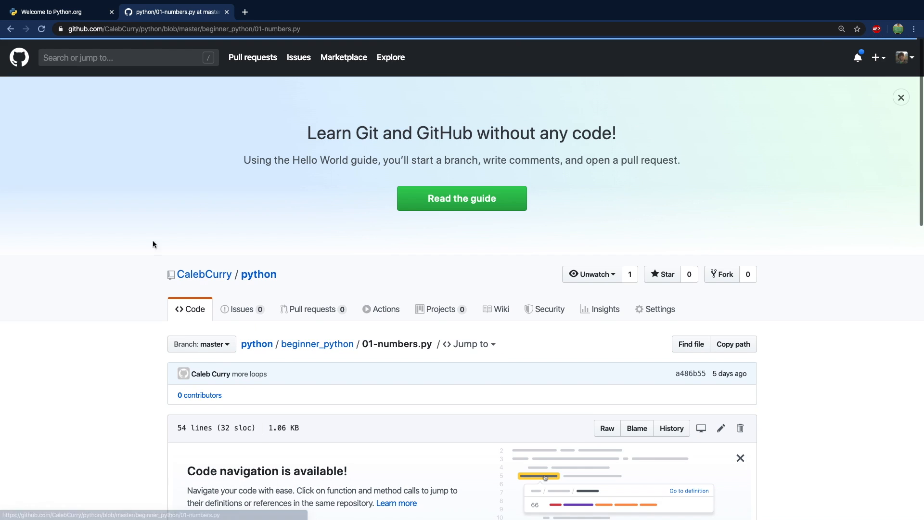
pyautogui.scroll(-3)
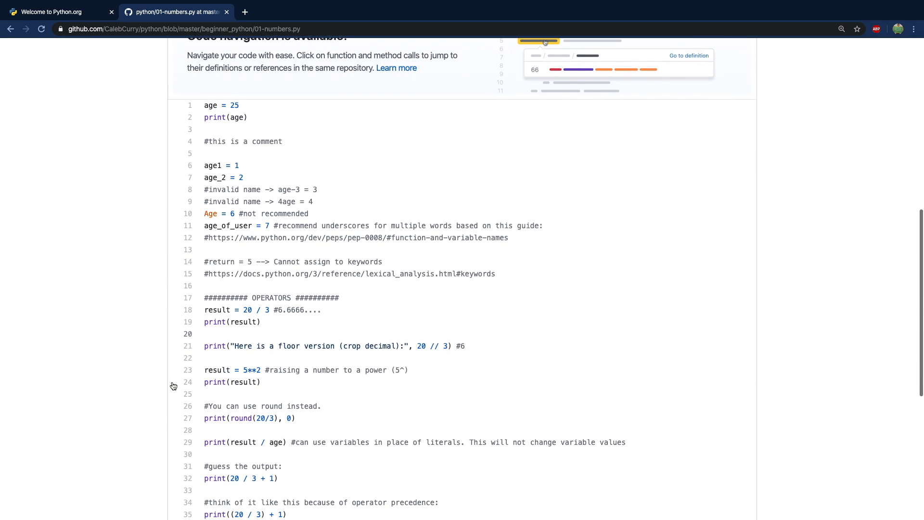
pyautogui.scroll(3)
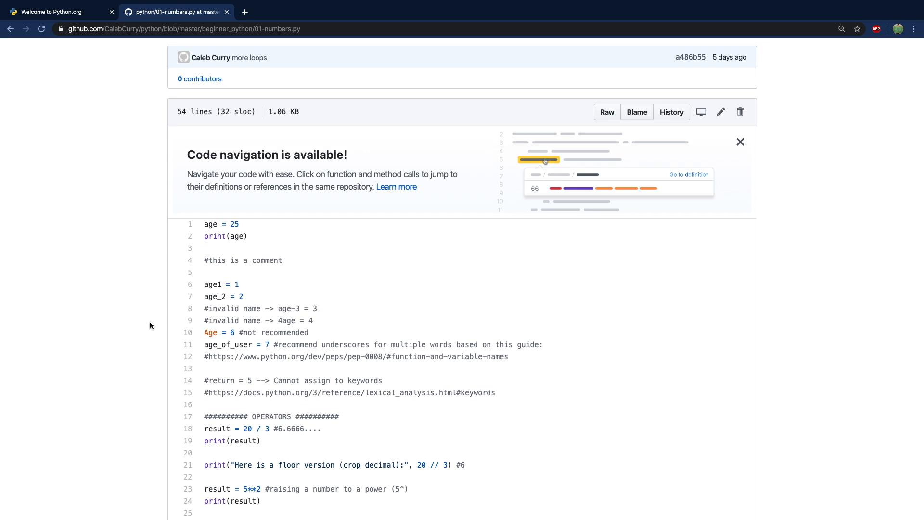
pyautogui.moveTo(113, 189)
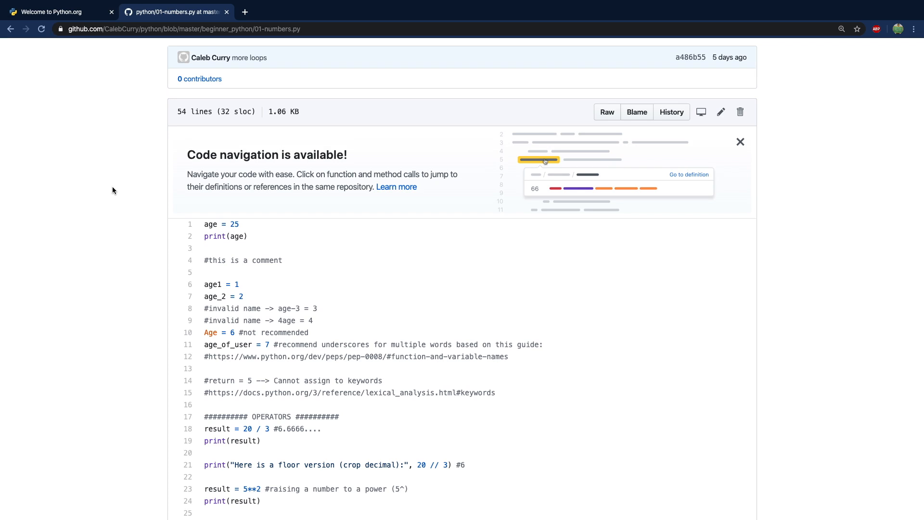
pyautogui.moveTo(52, 25)
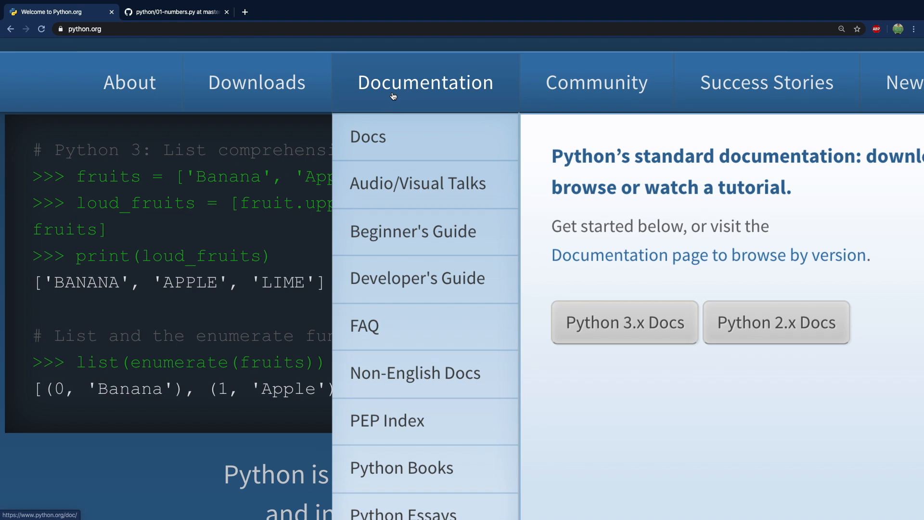
pyautogui.moveTo(425, 110)
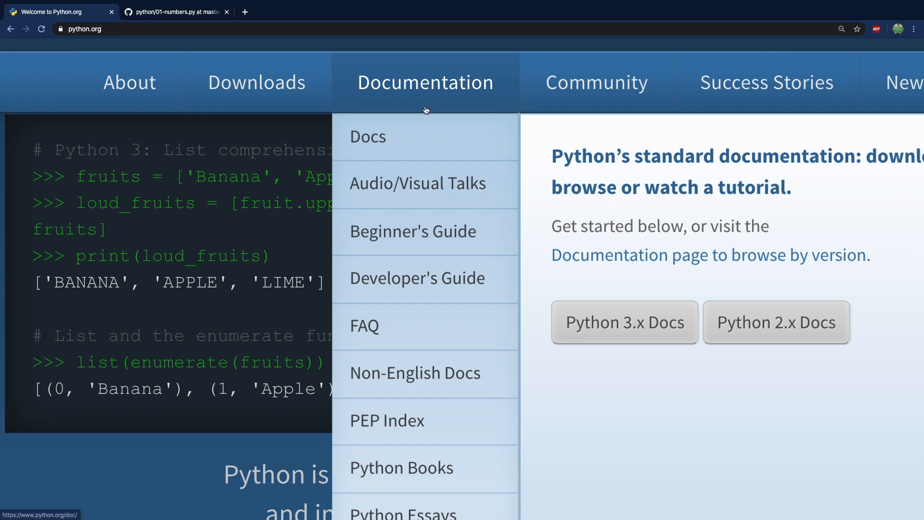
# Reach the Python 3.8.2 documentation and open The Python Tutorial
pyautogui.click(624, 322)
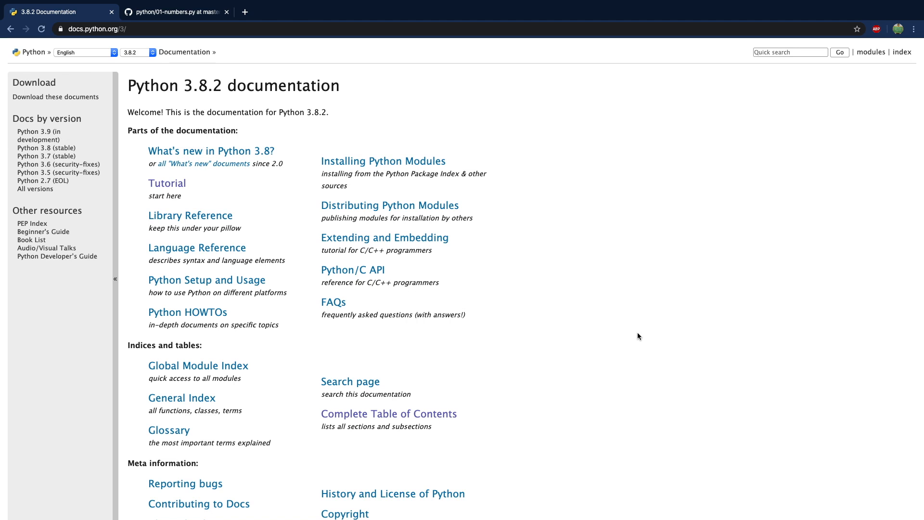
pyautogui.moveTo(291, 90)
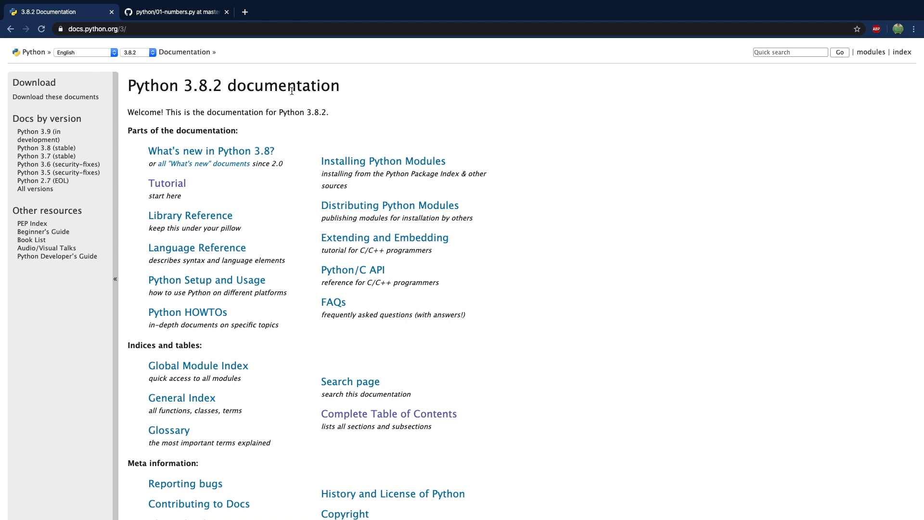
pyautogui.click(167, 183)
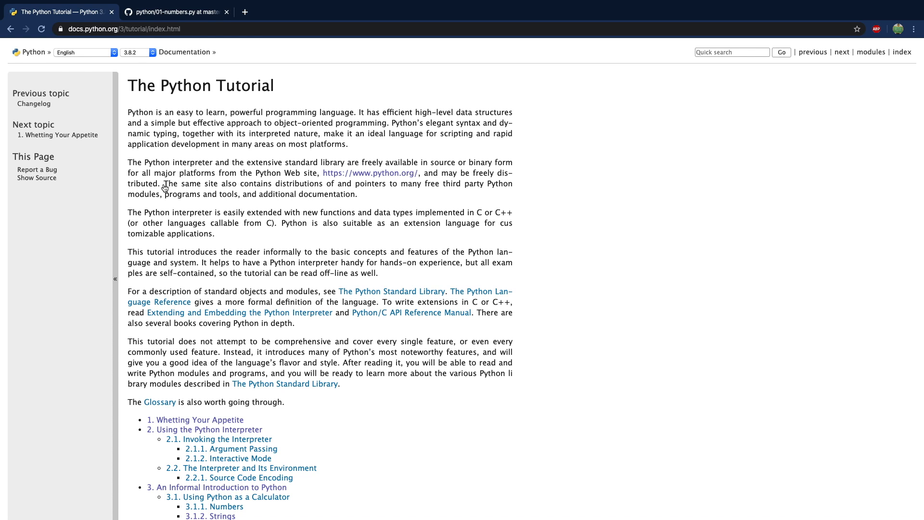
pyautogui.moveTo(26, 85)
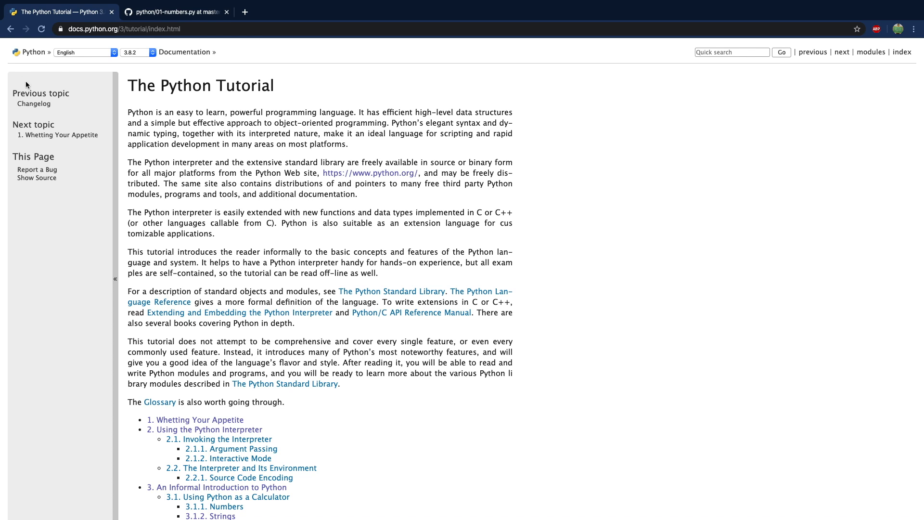